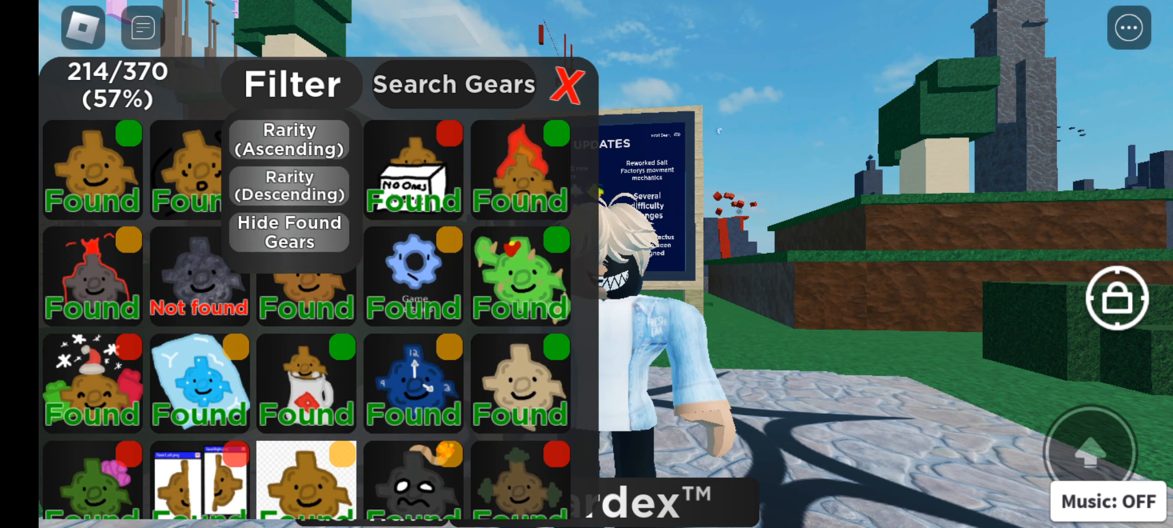
# - Sort the gears by Rarity (Descending) and view the Sticky Note Gear, hidden in Snowy
pyautogui.click(564, 86)
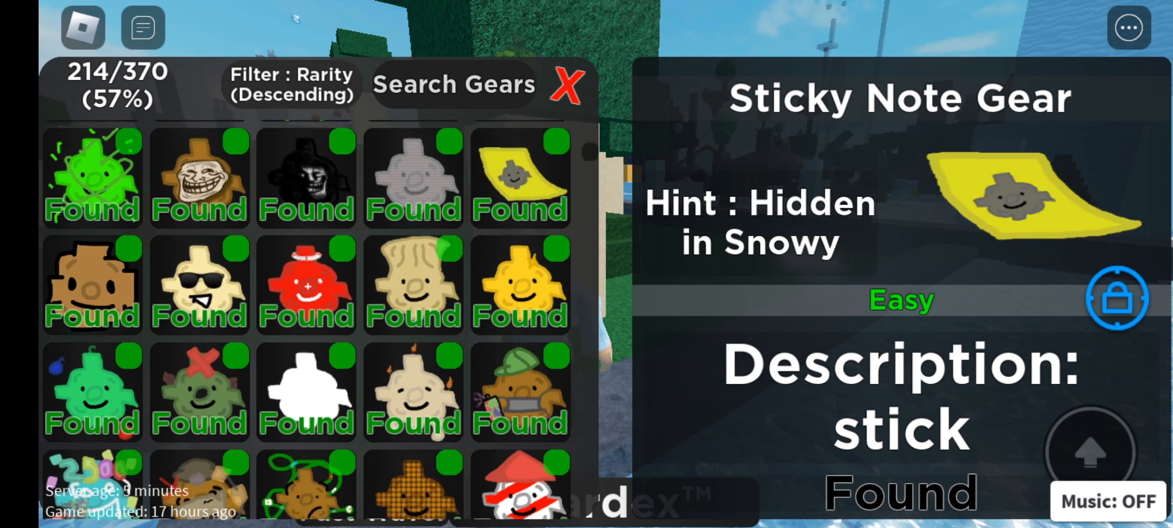
# - View the Ghost Gear's info panel, an easy gear hidden in the Graveyard
pyautogui.click(564, 88)
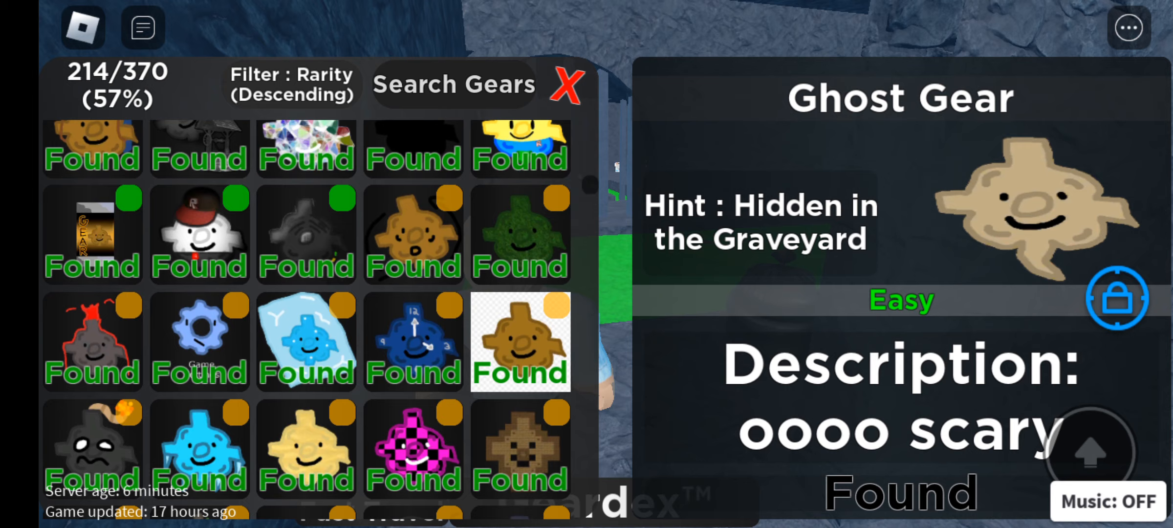
# - Scroll past Gearcraft and Beach Ball Gear to the Gear Swap Potion's Stony Peaks hint
pyautogui.scroll(-3)
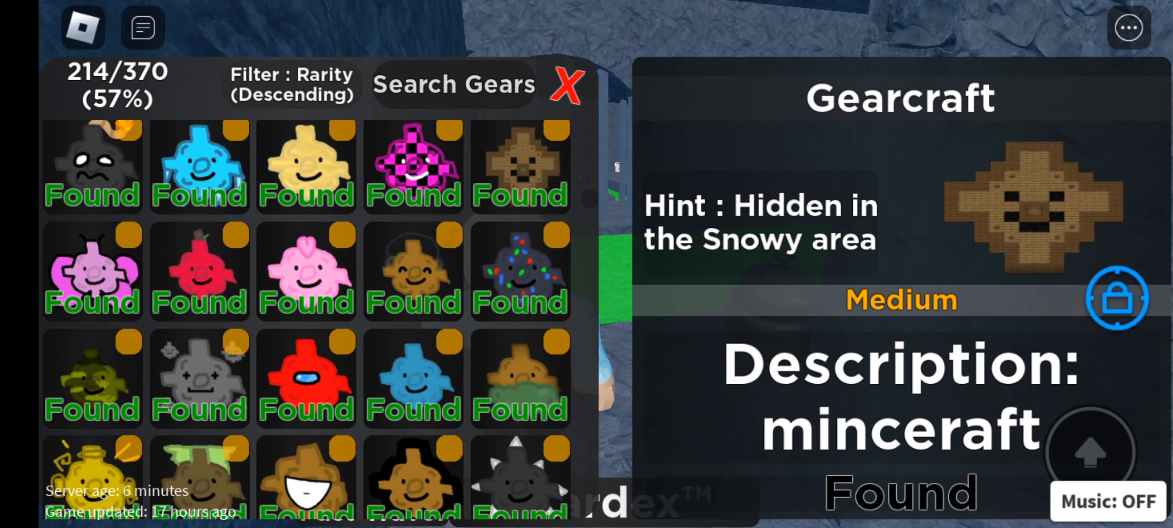
pyautogui.scroll(-3)
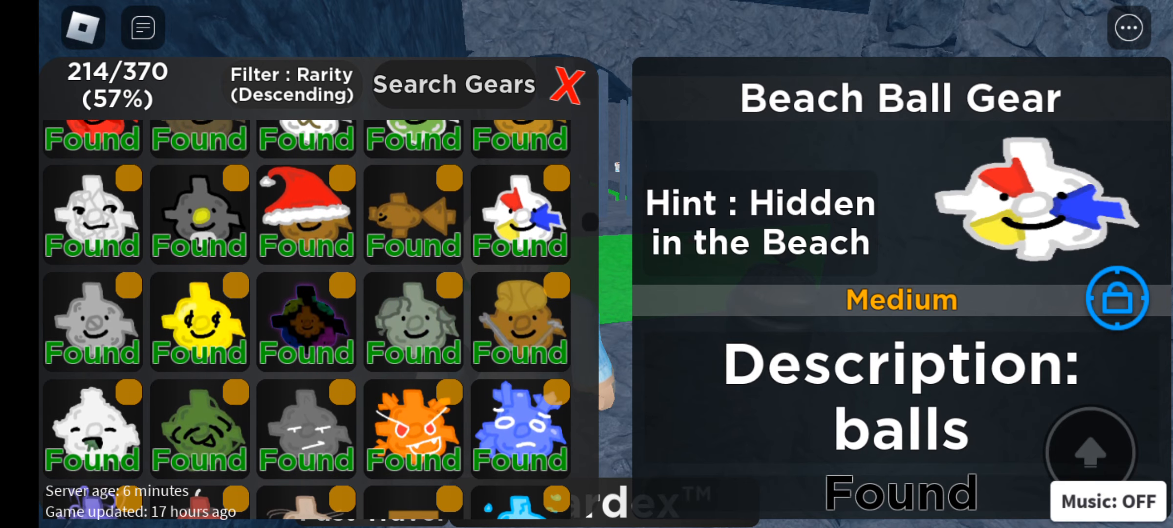
pyautogui.scroll(-3)
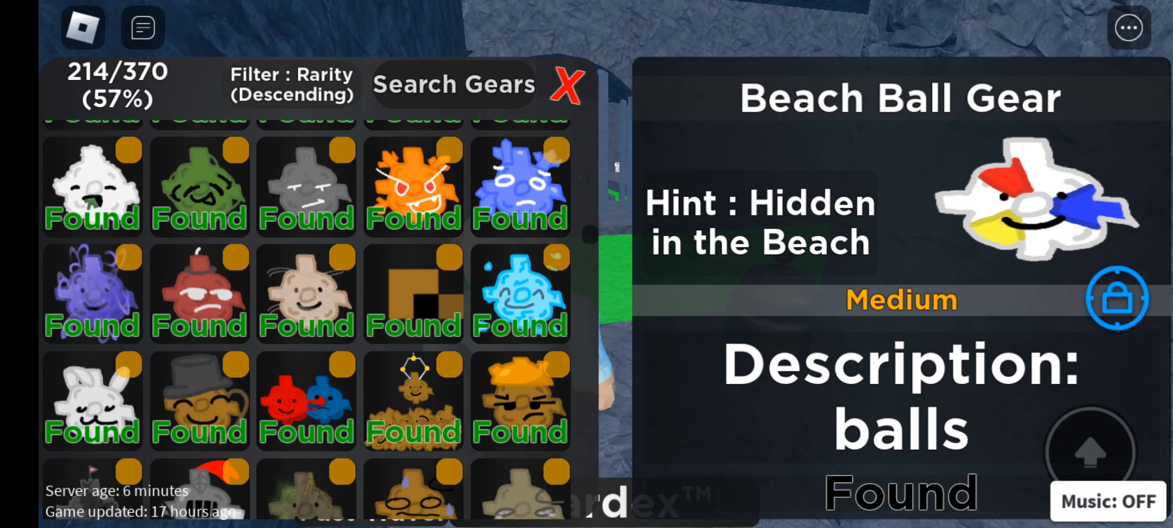
pyautogui.scroll(-3)
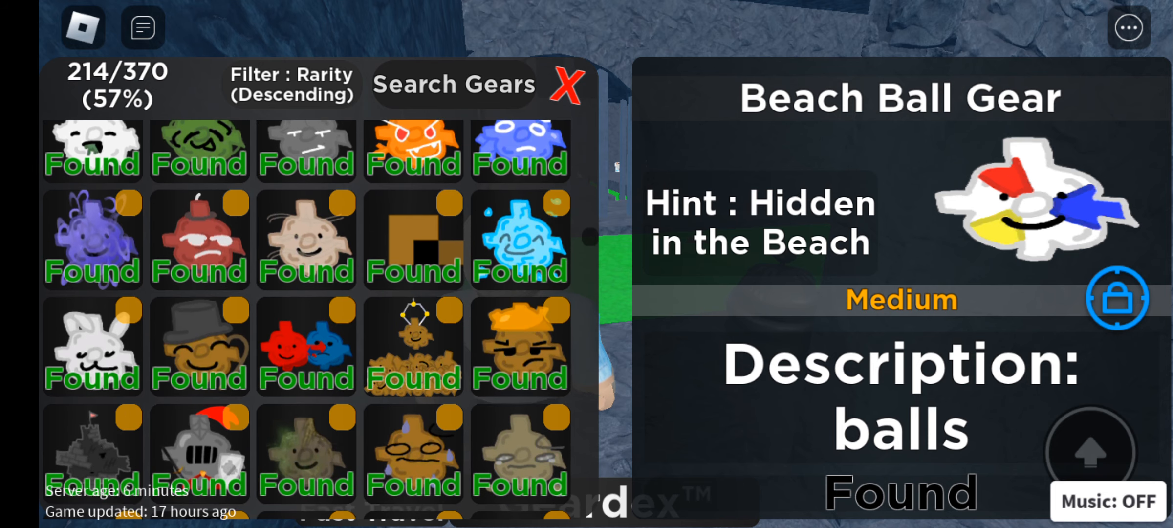
pyautogui.scroll(-3)
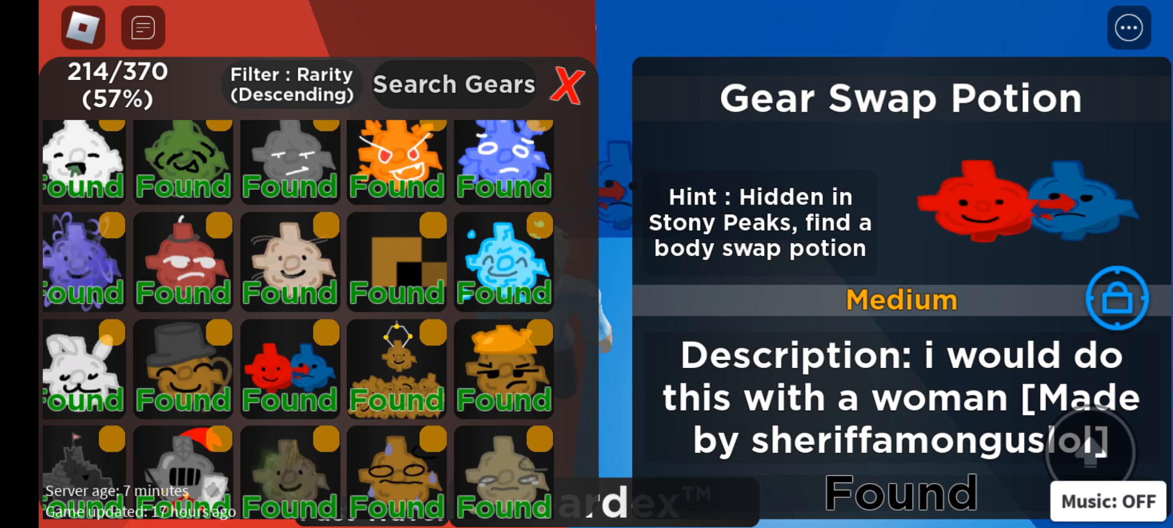
# - Scroll into the red-rarity gears to the Classic Trampoline Gear, hidden in Classic Roblox
pyautogui.scroll(-3)
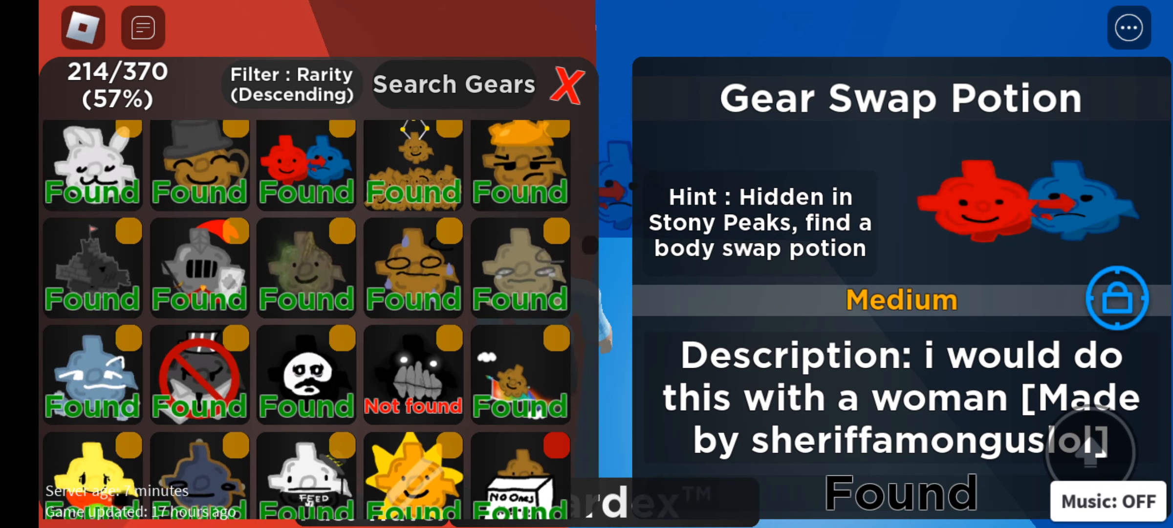
pyautogui.scroll(-3)
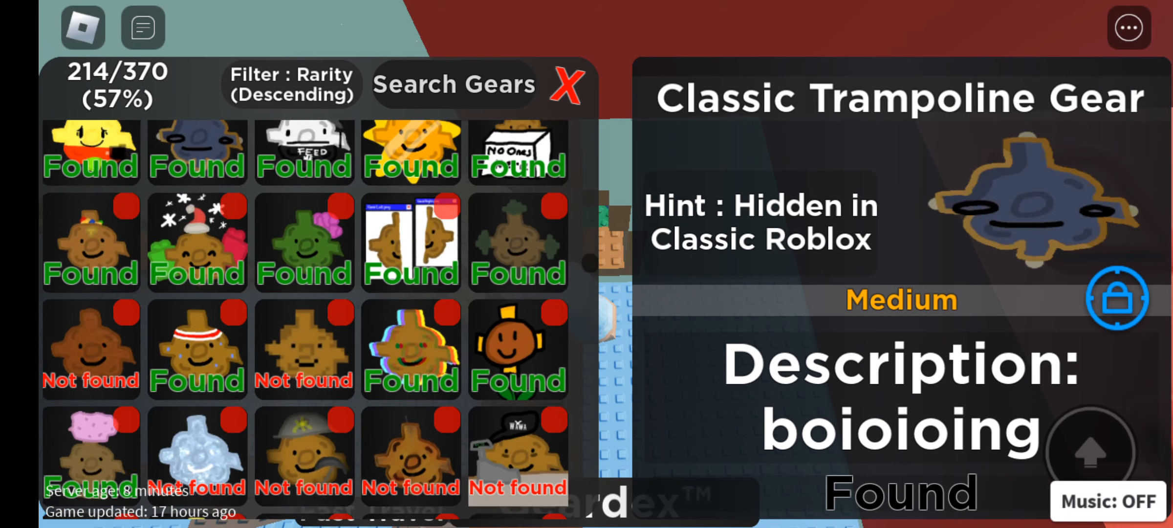
# - View the Sunflower Gear's info panel, a hard gear hidden in the Spring Blossom
pyautogui.click(567, 85)
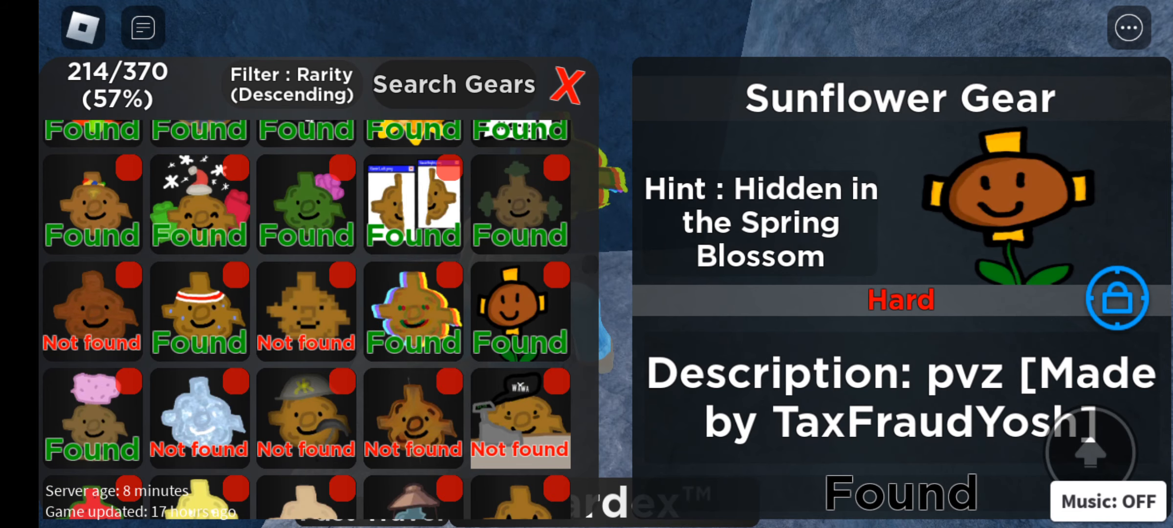
# - Scroll past Nine Circles Gear to the Subspace Tripgear, hidden in Classic Roblox
pyautogui.scroll(-3)
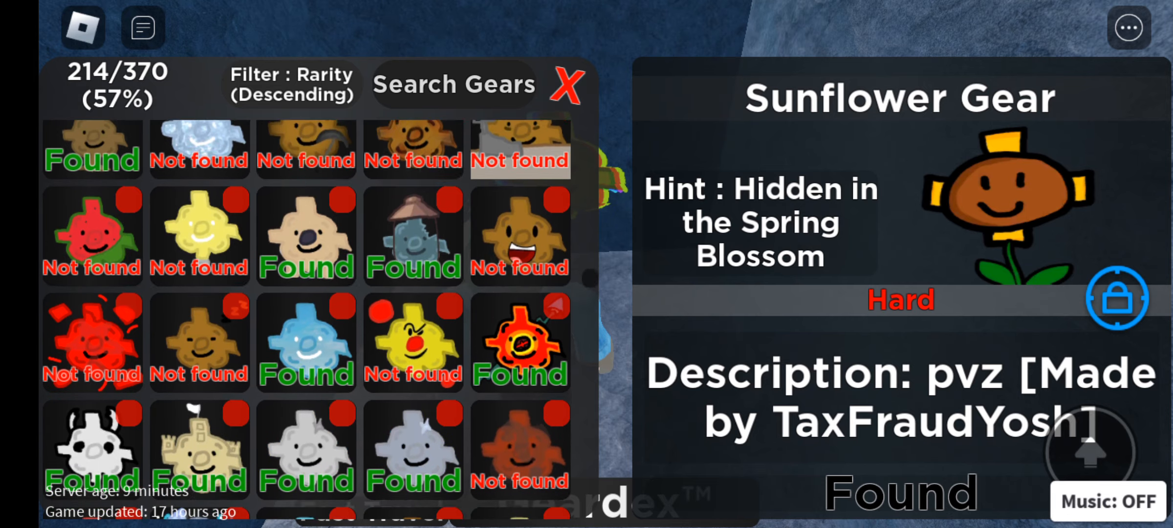
pyautogui.scroll(-3)
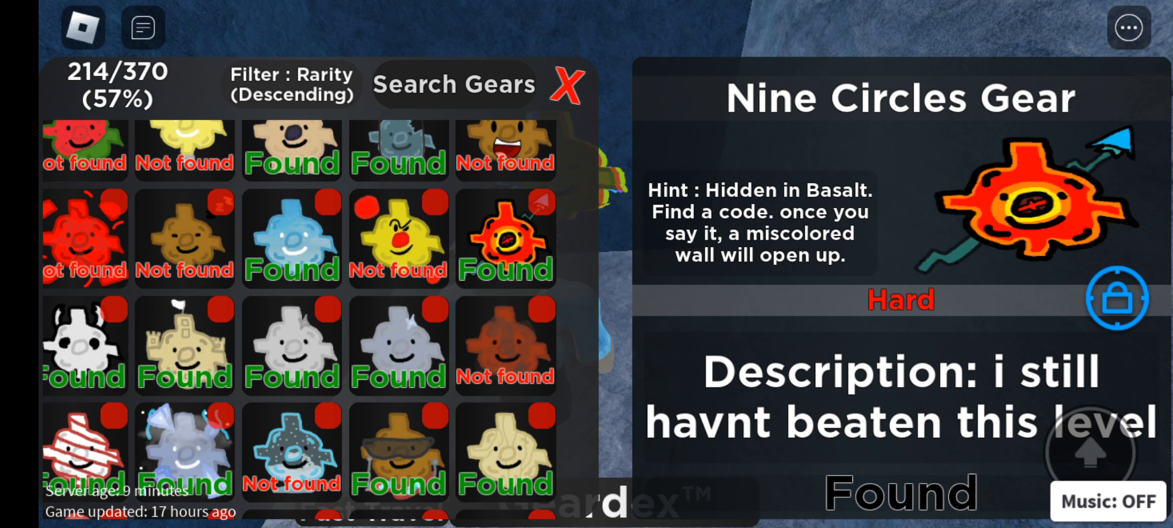
pyautogui.scroll(-3)
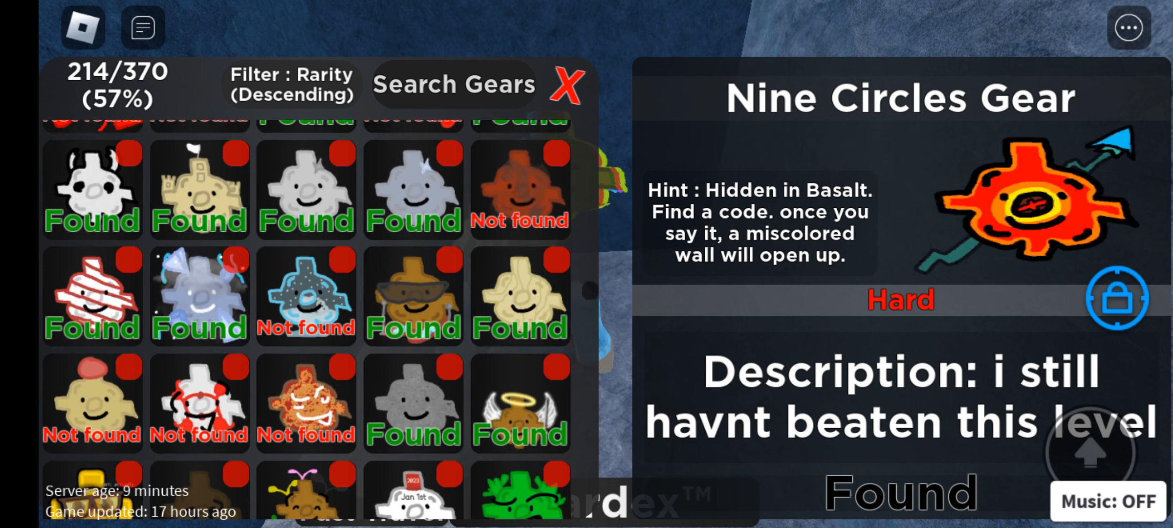
pyautogui.scroll(-3)
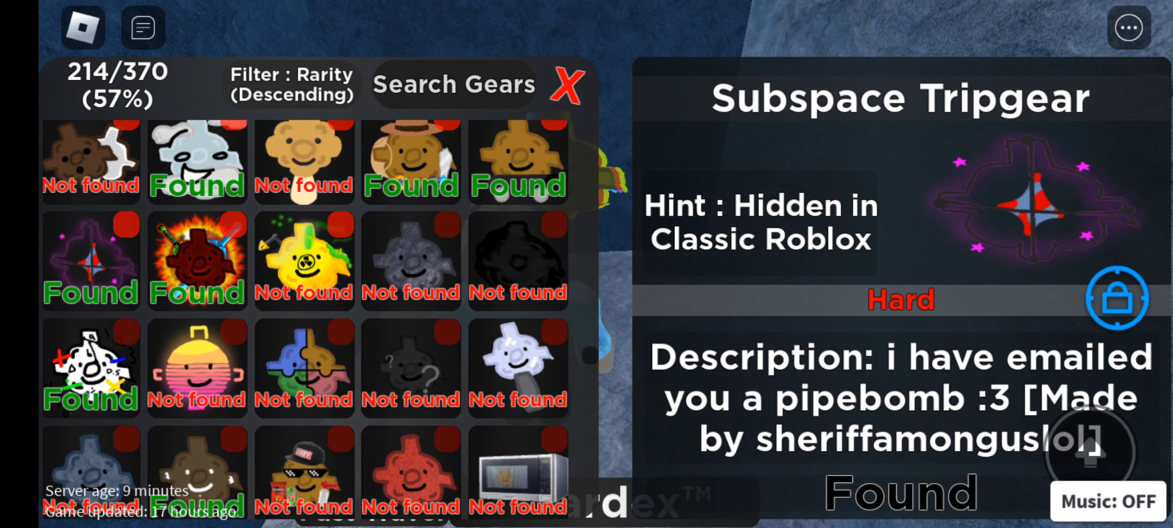
# - Scroll the Geardex list down to the Pharoah Gear and its desert hint
pyautogui.scroll(-3)
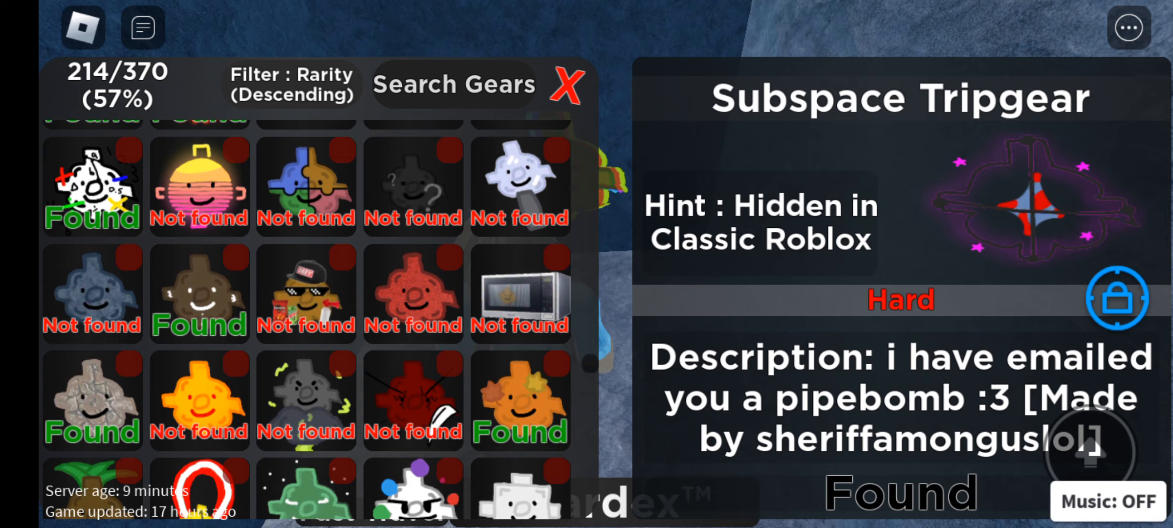
pyautogui.scroll(-3)
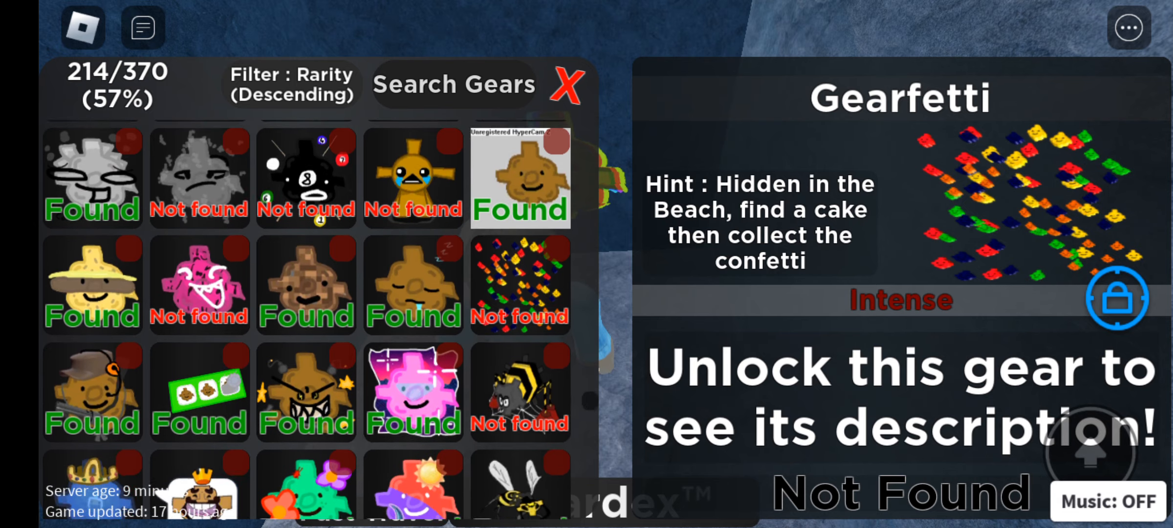
pyautogui.scroll(-3)
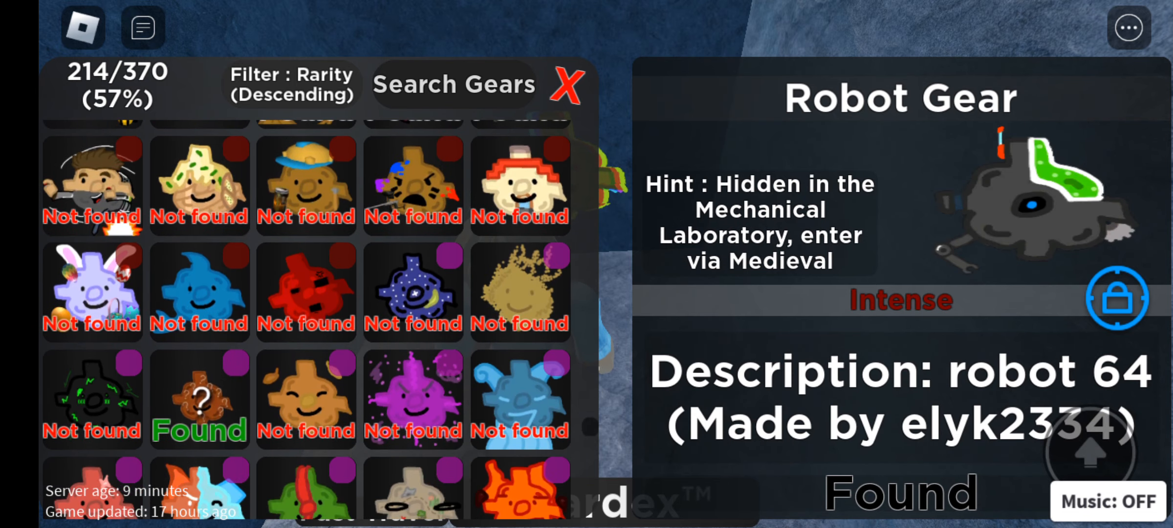
pyautogui.scroll(-3)
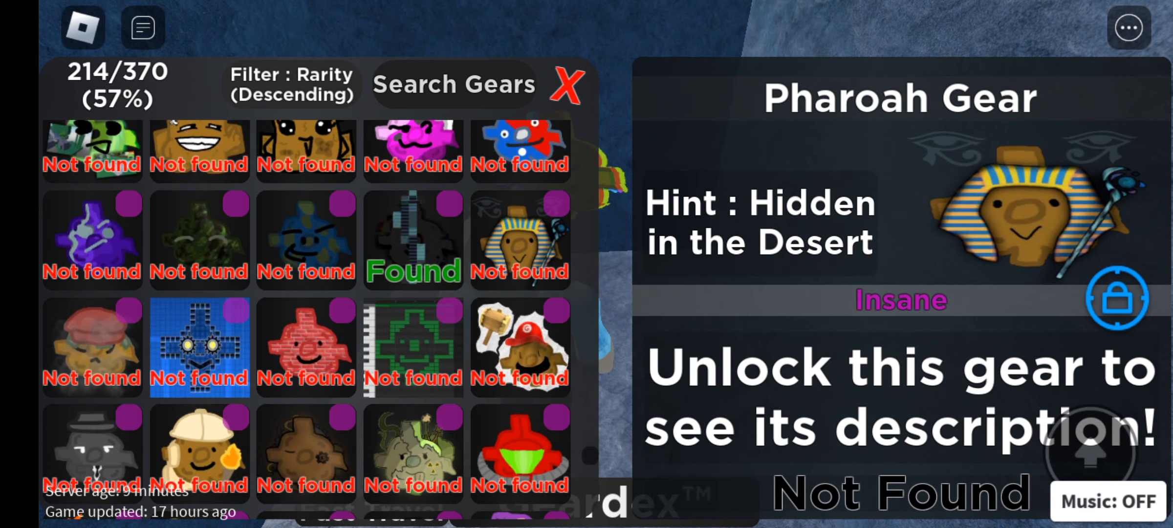
pyautogui.scroll(-3)
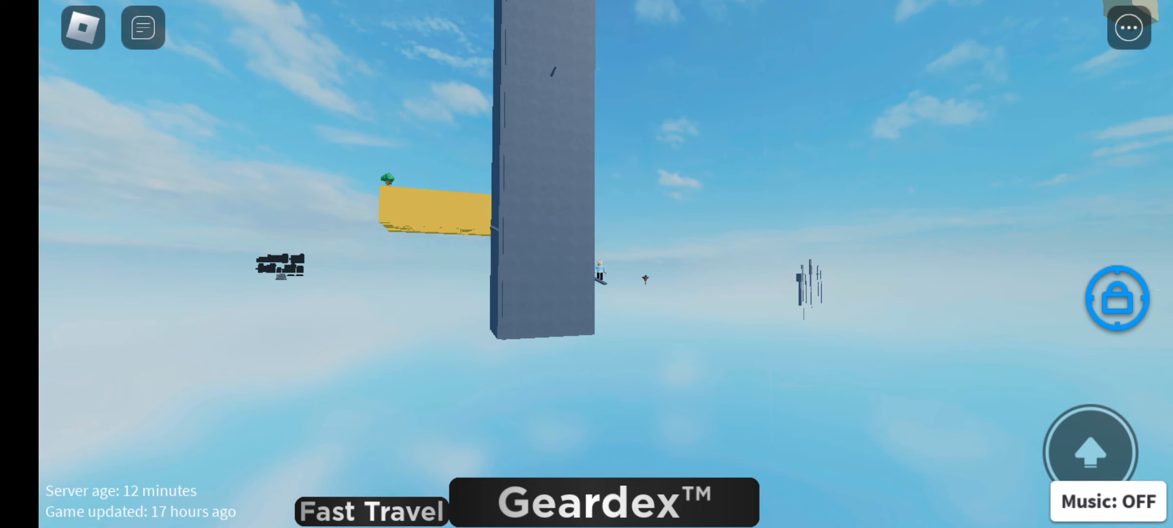
pyautogui.click(370, 511)
pyautogui.write('/')
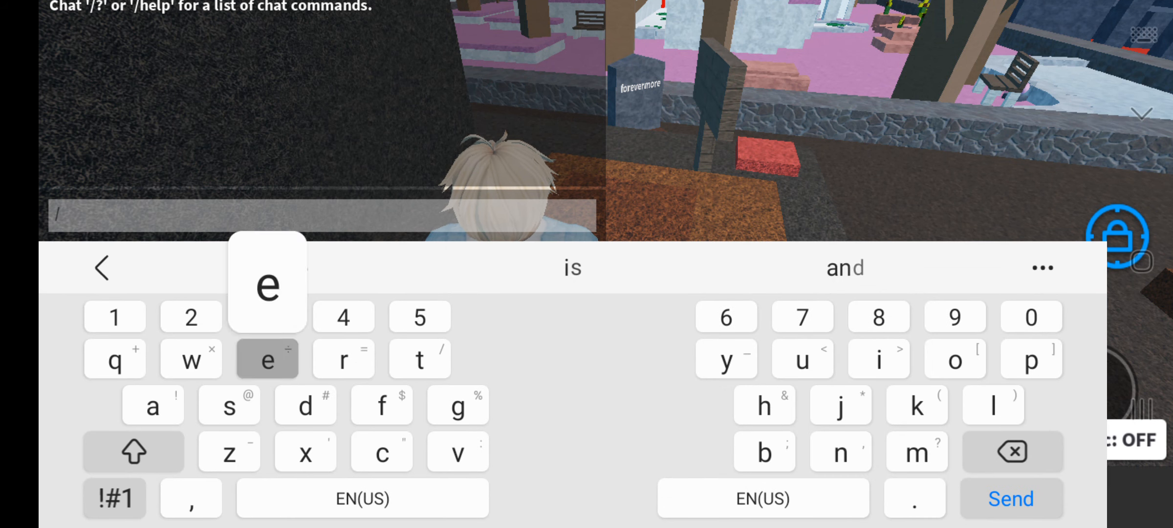
# - Type 'forev' into the chat box
pyautogui.write('forev')
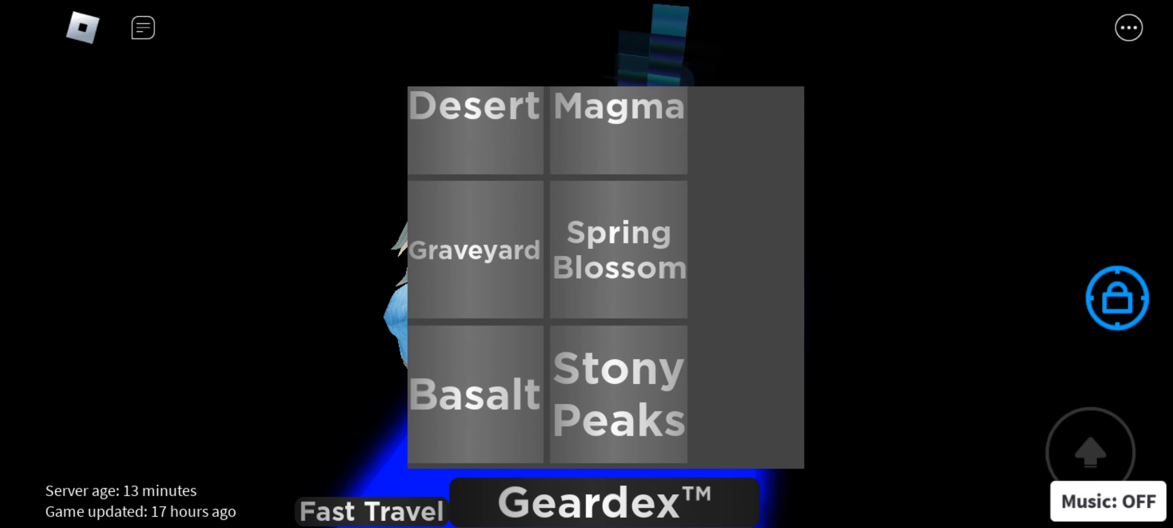
# - Scroll the fast travel destinations list, from Desert through Stony Peaks
pyautogui.scroll(-3)
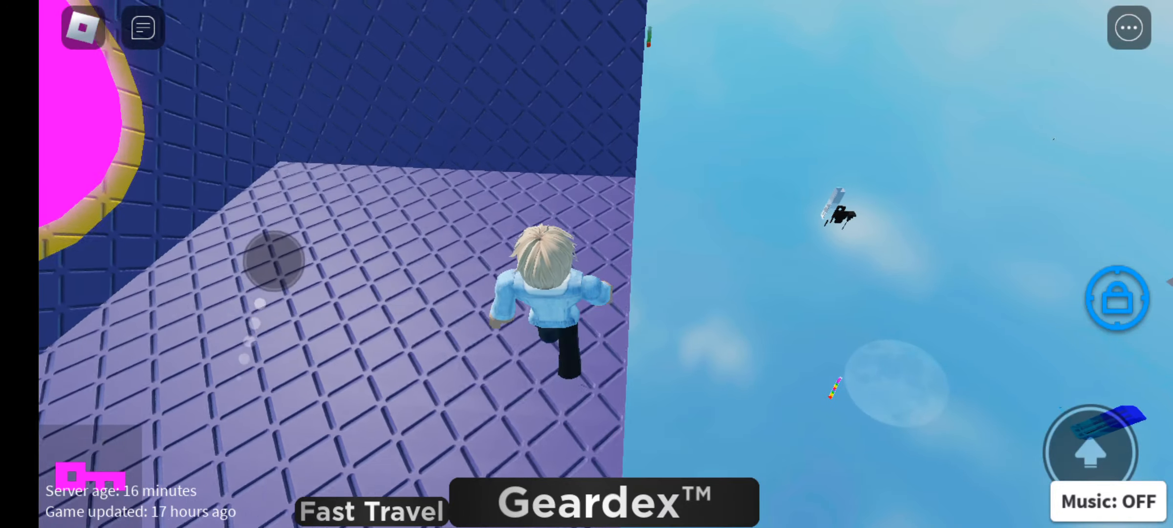
# - Open the fast travel list showing Graveyard, Spring Blossom, Basalt and Stony Peaks
pyautogui.click(374, 510)
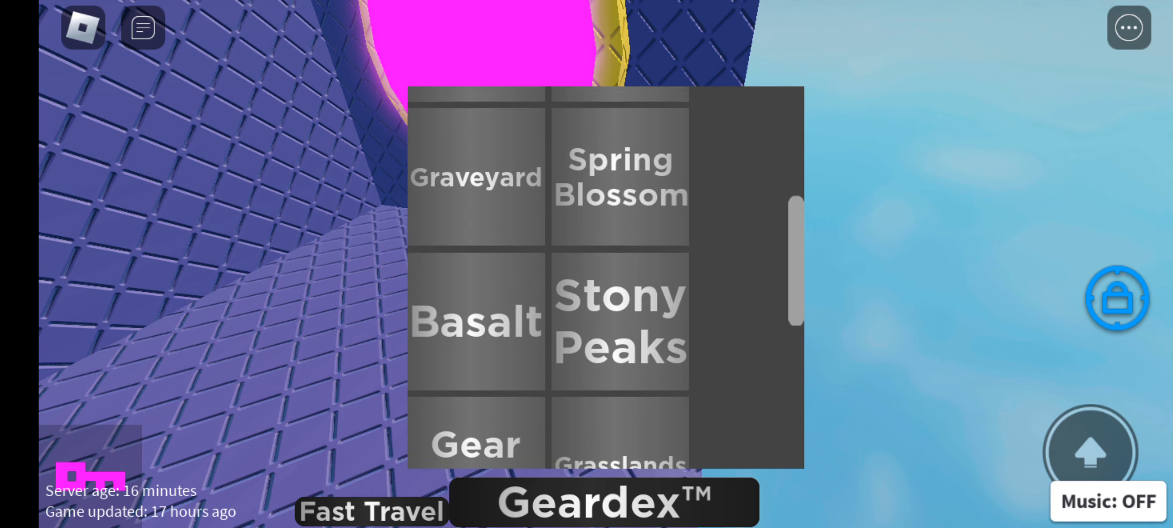
# - Fast-travel to the listed area with pink grass beside blue rocky terrain
pyautogui.click(622, 178)
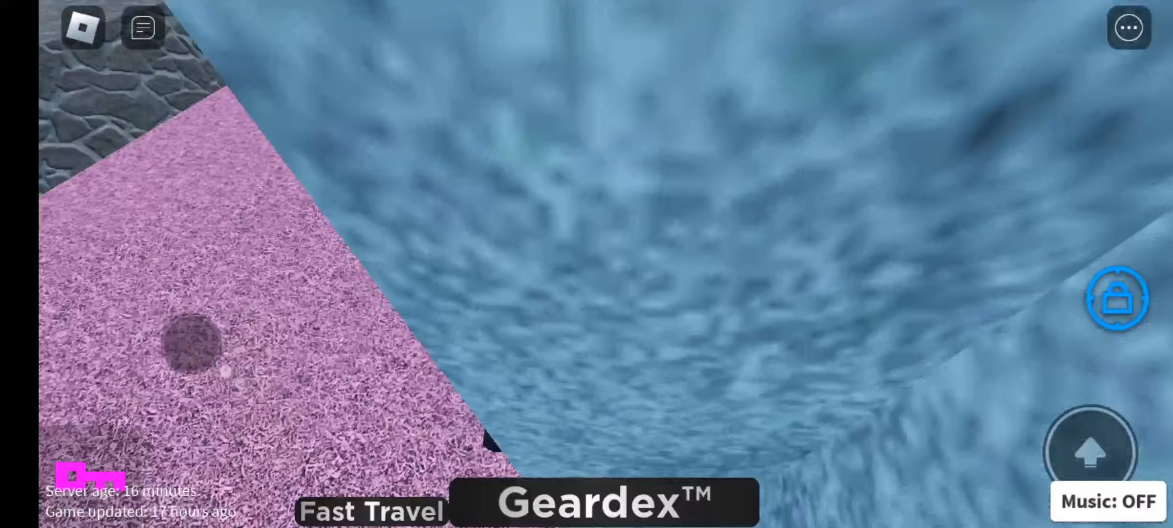
# - Open the Geardex and scroll the gear grid down to the Knight Gear's Medieval details
pyautogui.click(603, 500)
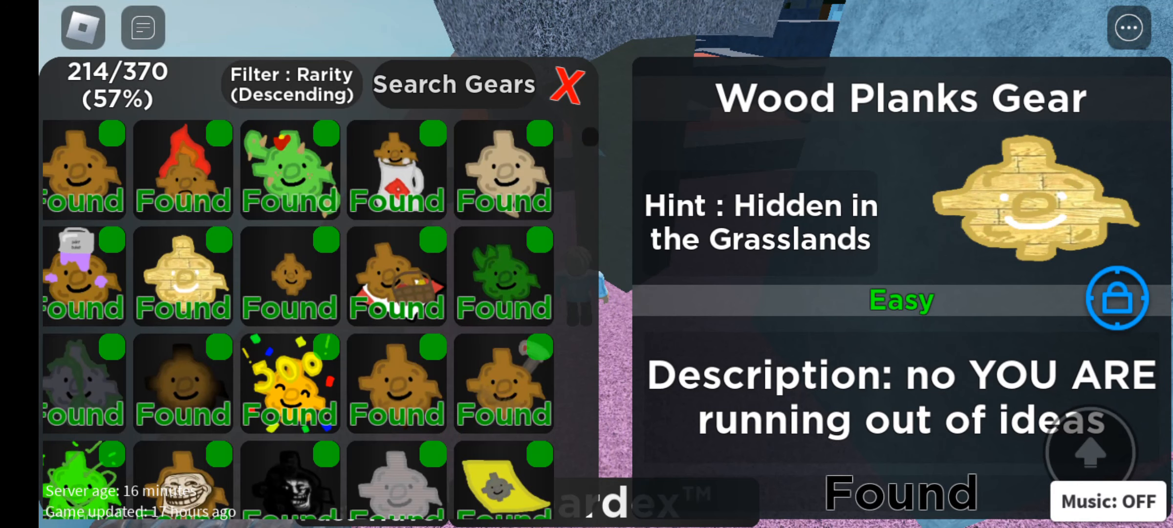
pyautogui.scroll(-3)
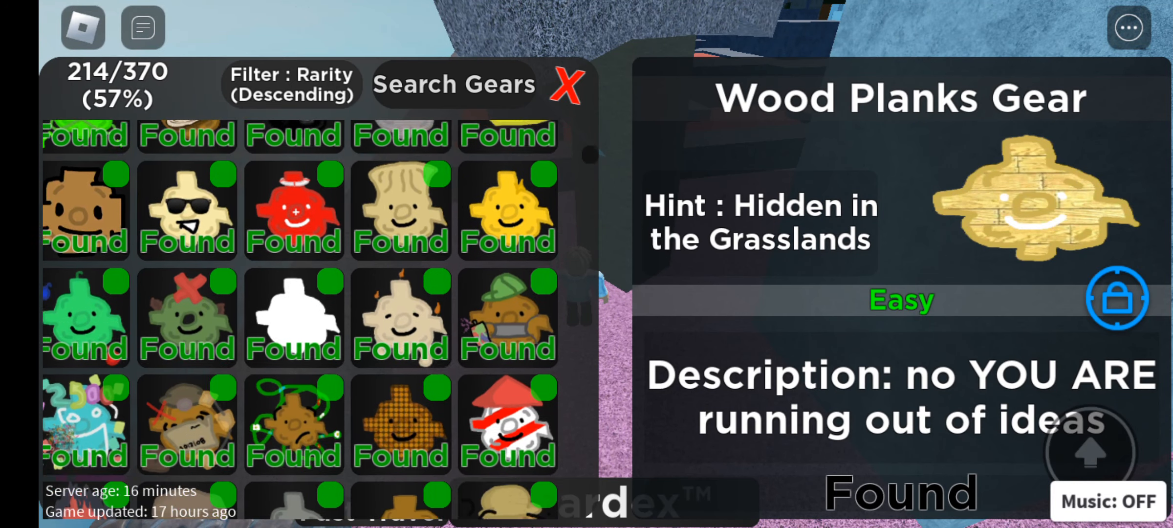
pyautogui.scroll(-3)
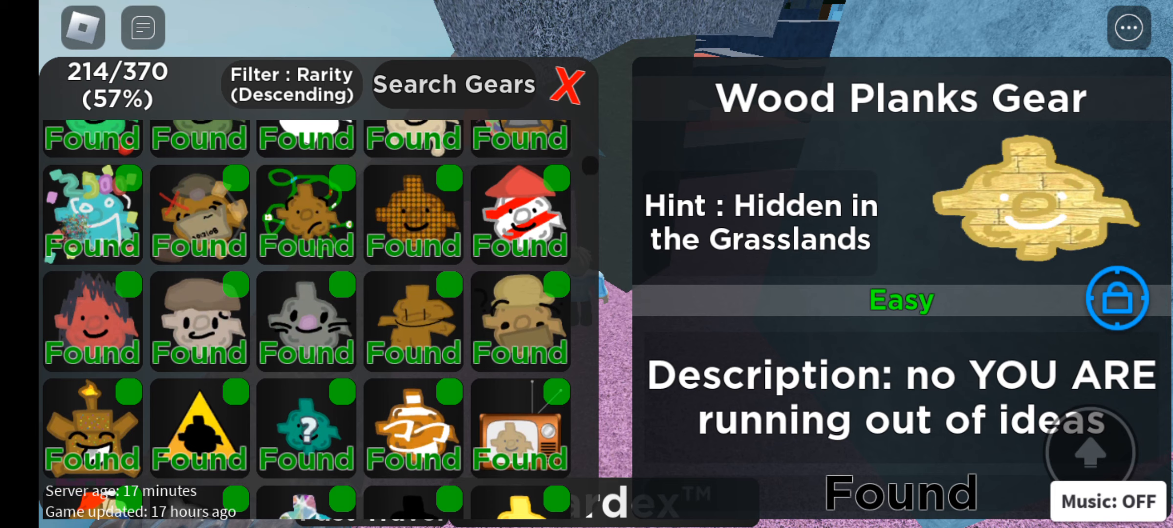
pyautogui.scroll(-3)
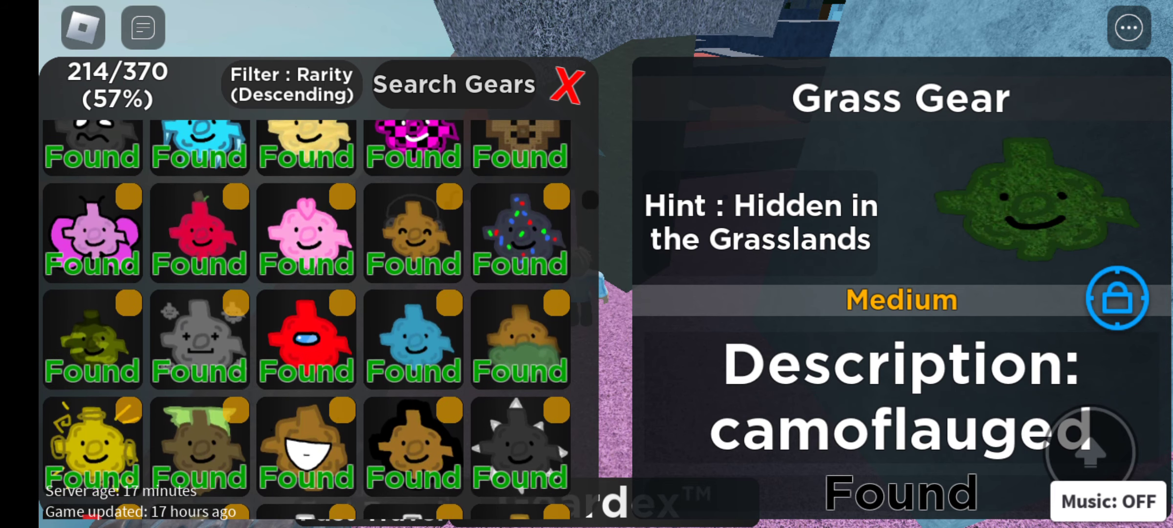
pyautogui.scroll(-3)
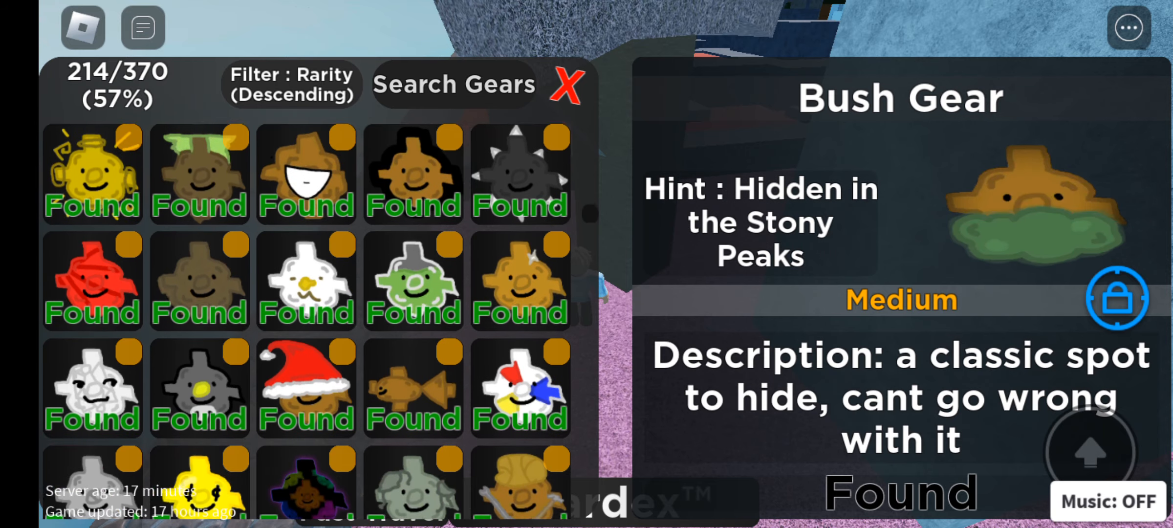
pyautogui.scroll(-3)
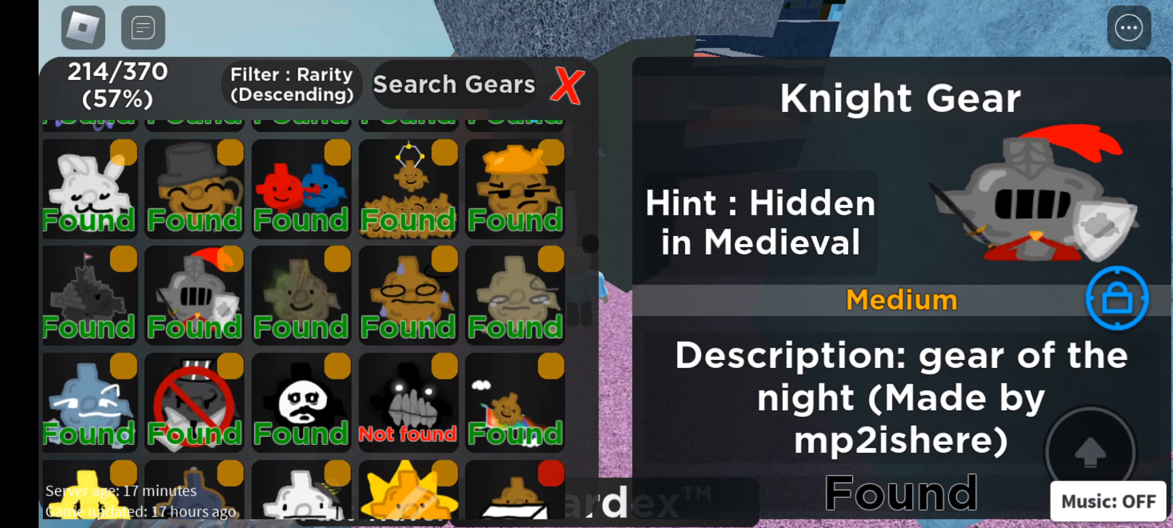
# - Close the Geardex with the red X to explore for the Fisheye Gear
pyautogui.click(562, 88)
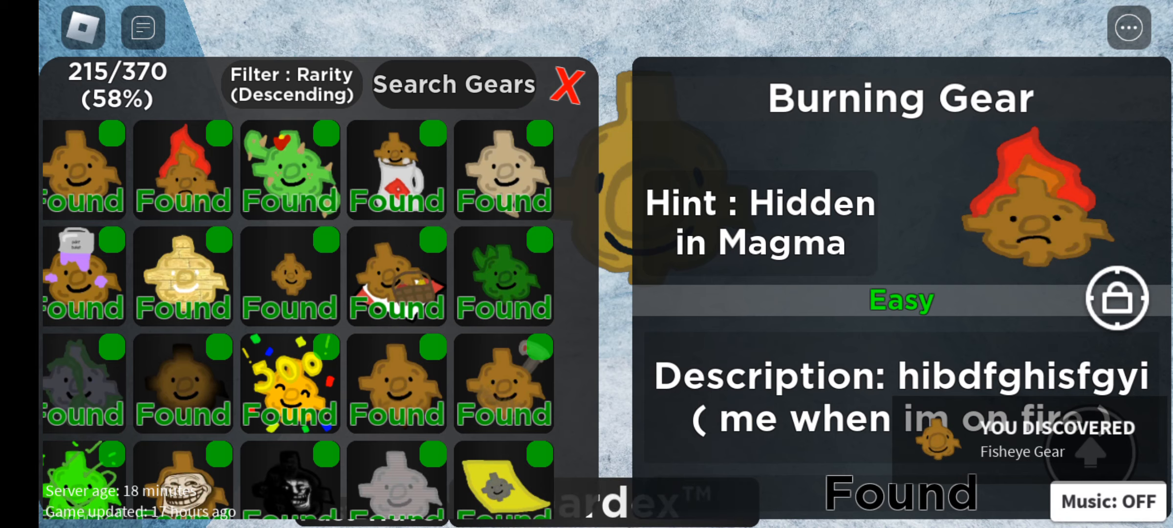
# - Search the Geardex for 'fish' to view the Fisheye Gear, then close the index
pyautogui.click(455, 85)
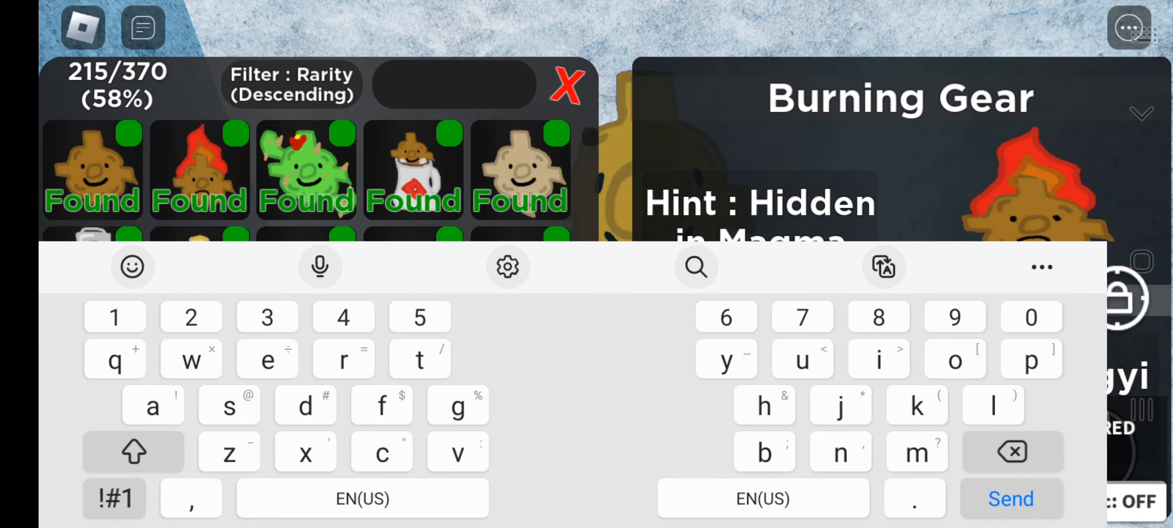
pyautogui.write('fish')
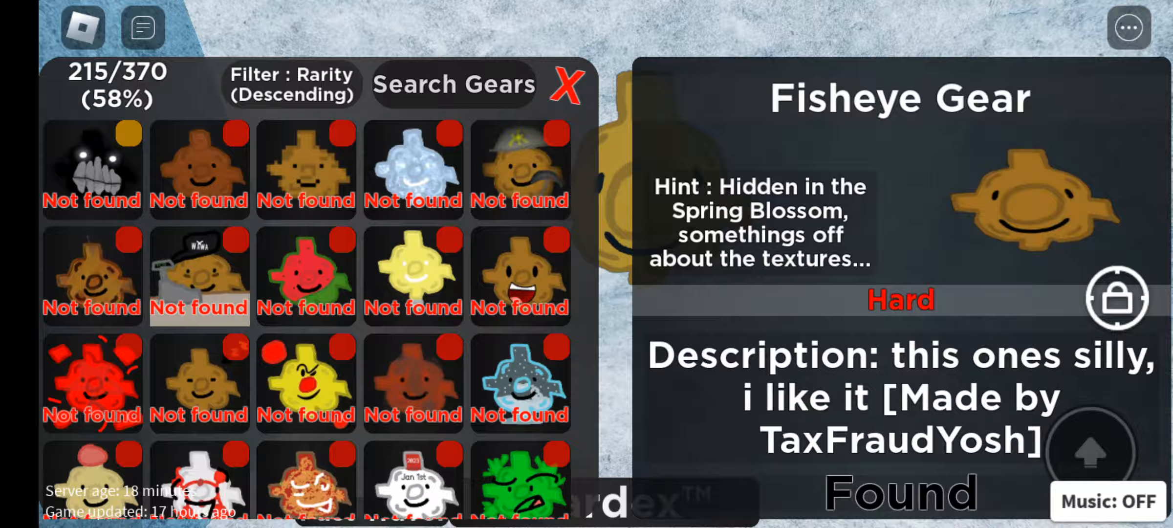
pyautogui.click(565, 87)
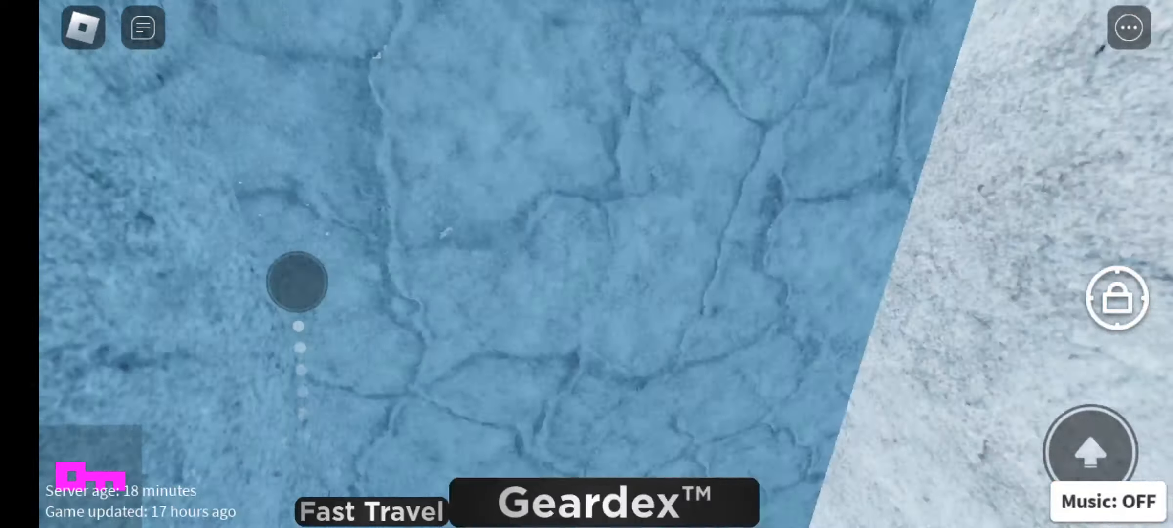